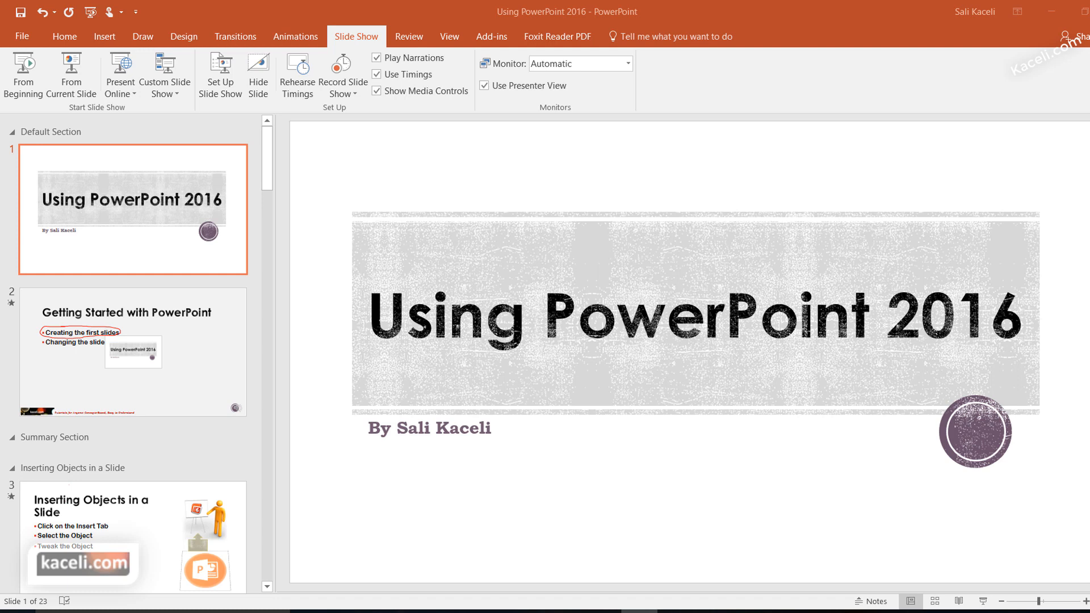
{"action": "mouse_move", "coordinate": [969, 530]}
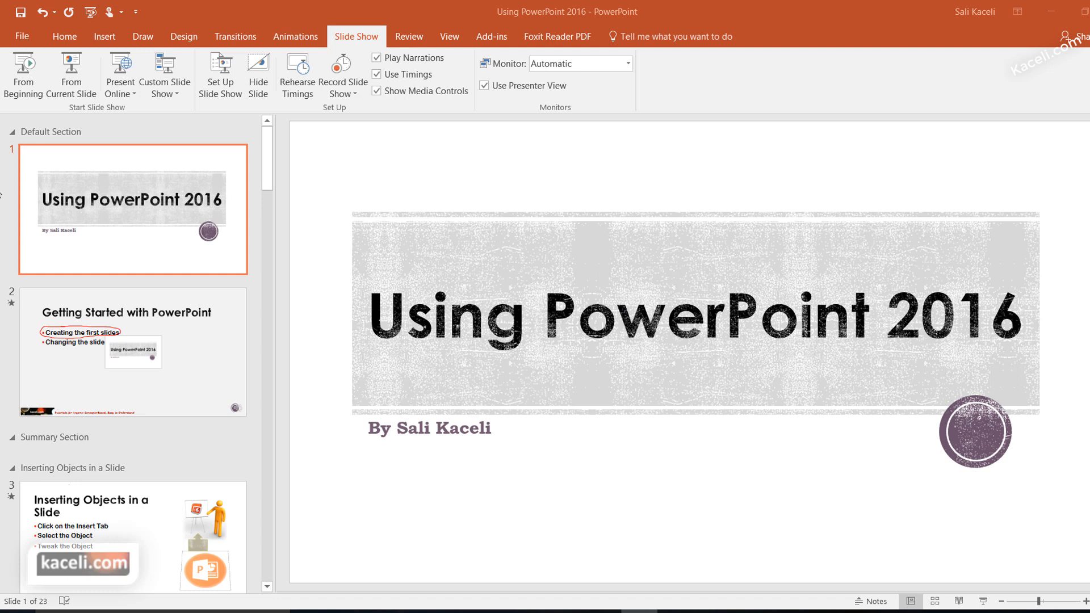
{"action": "mouse_move", "coordinate": [178, 332]}
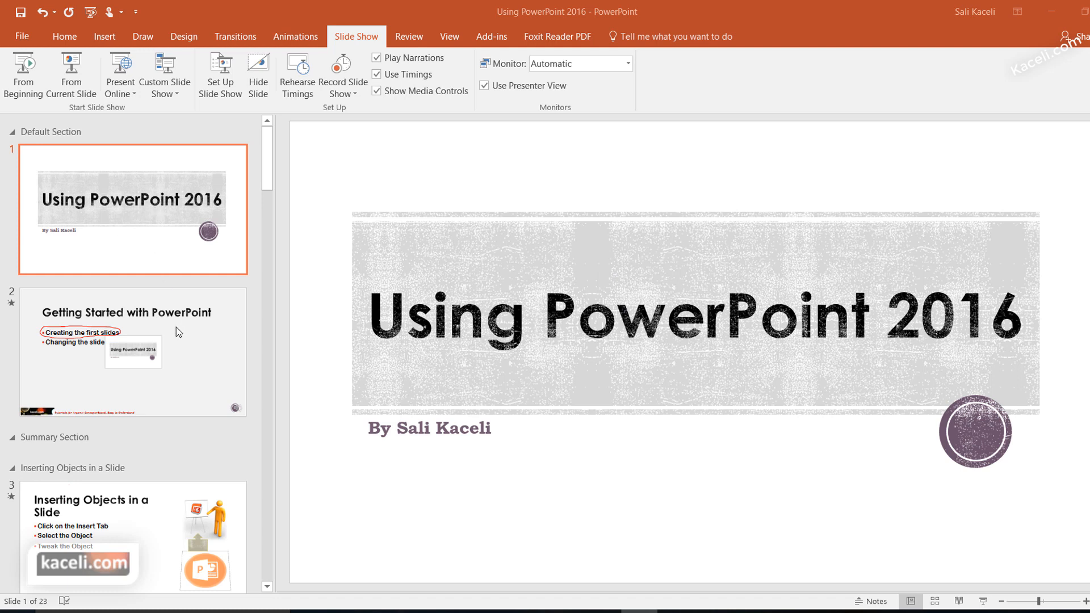
{"action": "mouse_move", "coordinate": [340, 72]}
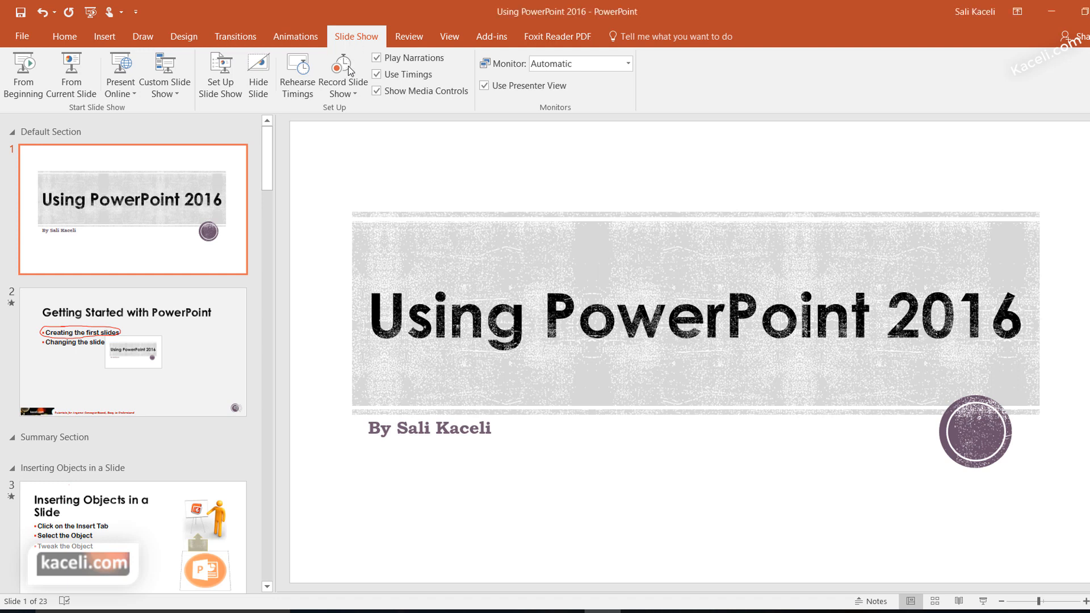
Step: Open Record Slide Show options with slide timings and narrations both ticked
{"action": "left_click", "coordinate": [340, 75]}
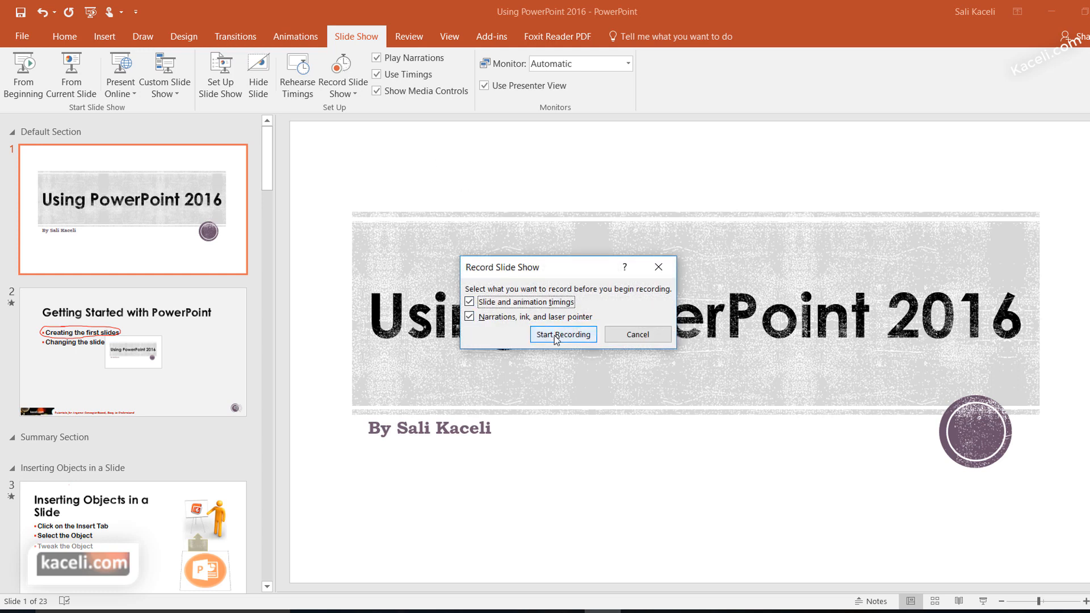
{"action": "mouse_move", "coordinate": [557, 341]}
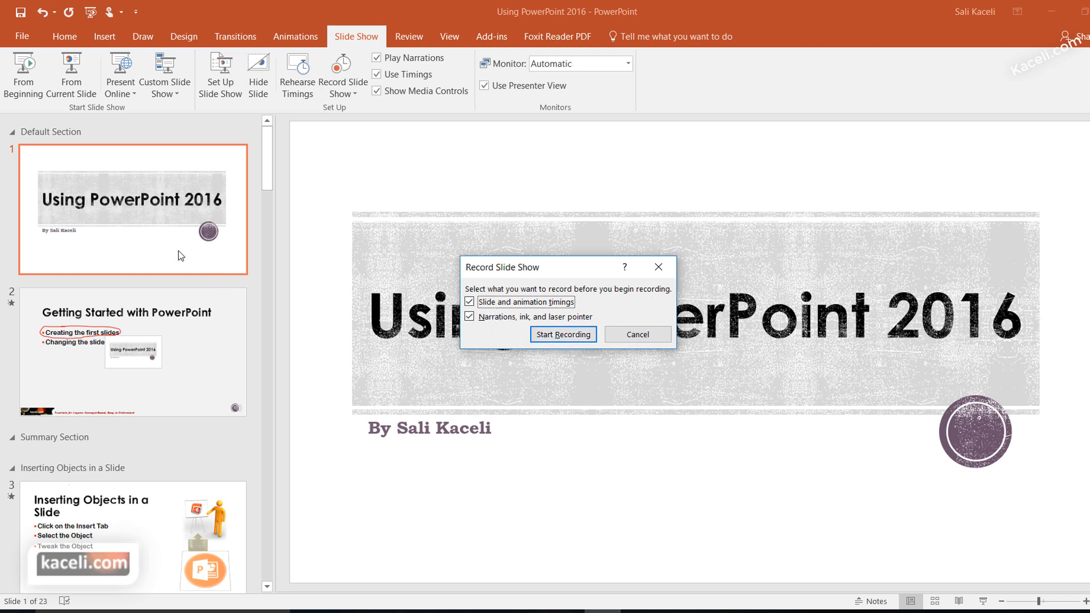
{"action": "mouse_move", "coordinate": [139, 343]}
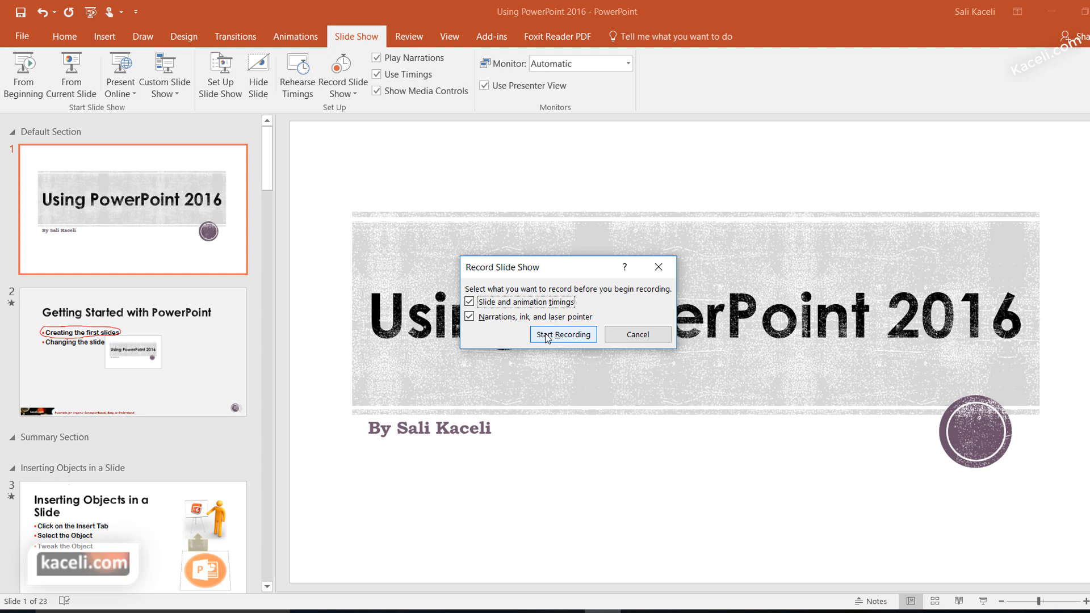
Step: Record narrated timings from the title slide through the Continuous Improvement cycle, then end the show
{"action": "left_click", "coordinate": [563, 334]}
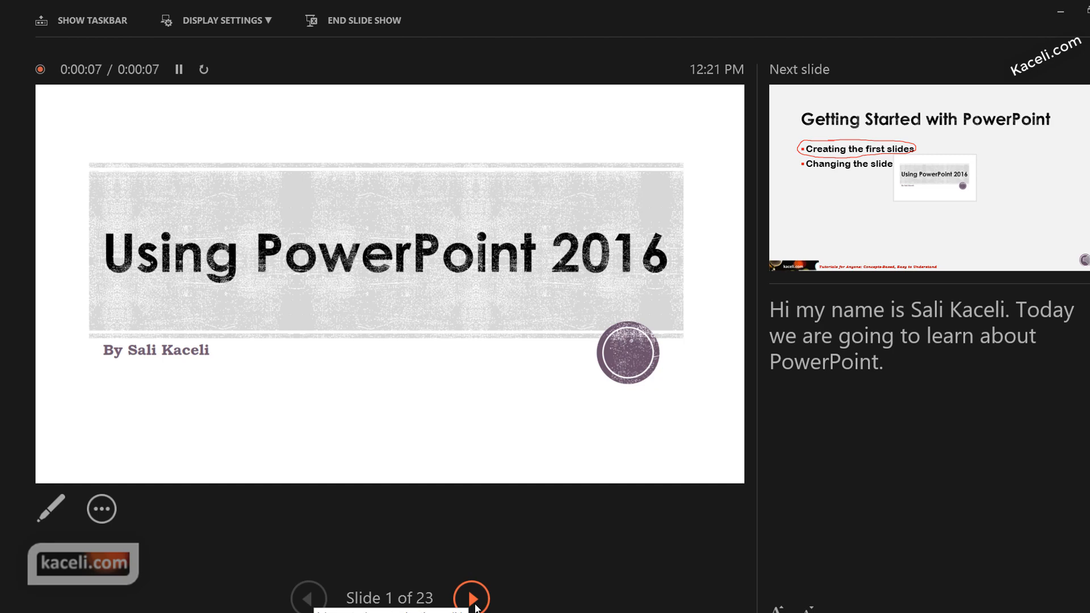
{"action": "mouse_move", "coordinate": [439, 398]}
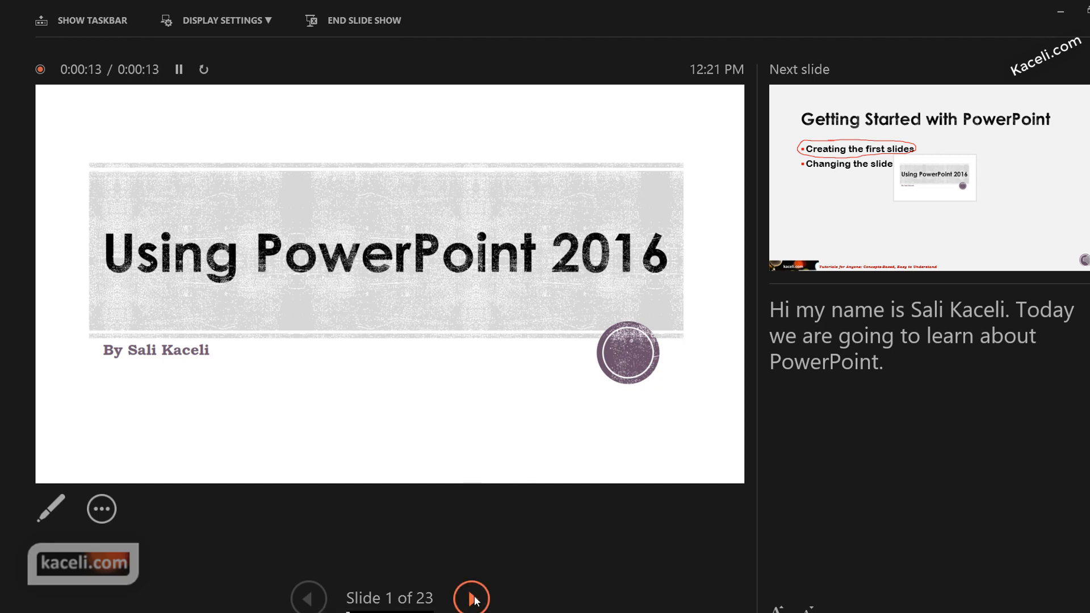
{"action": "left_click", "coordinate": [472, 598]}
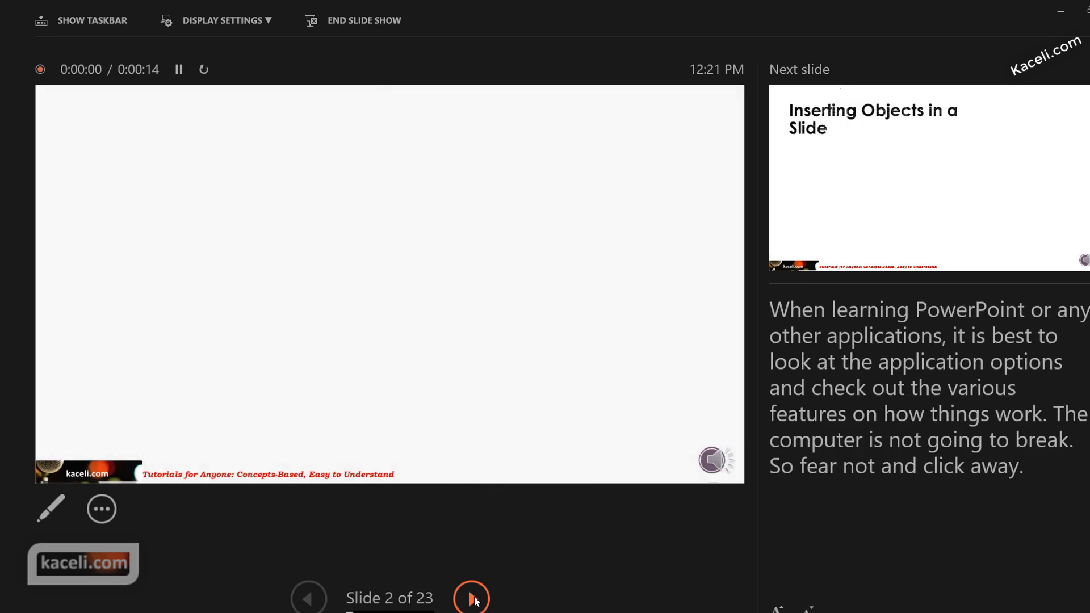
{"action": "left_click", "coordinate": [471, 598]}
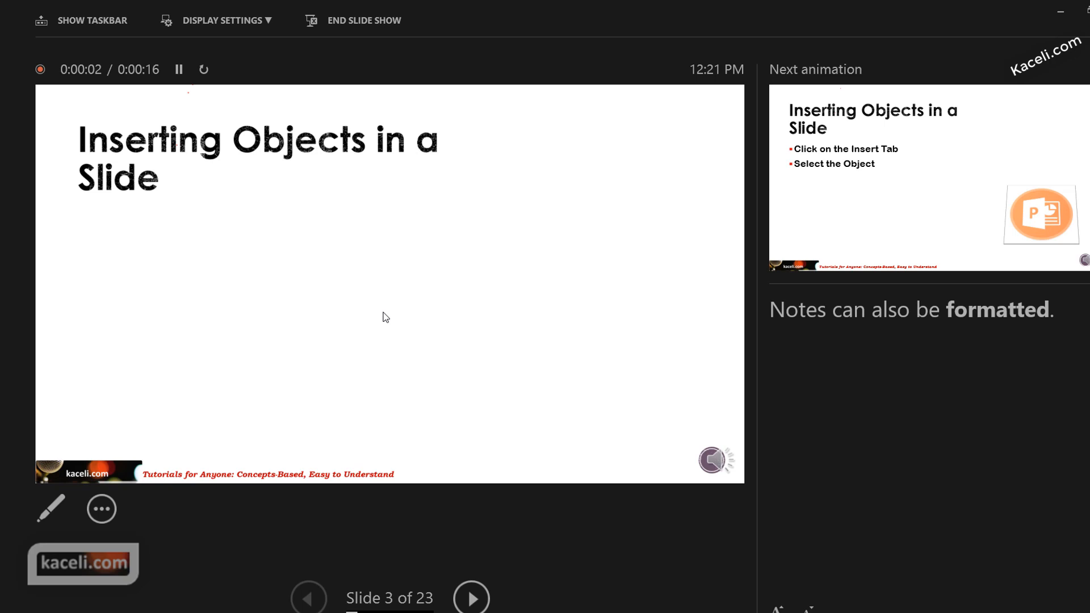
{"action": "mouse_move", "coordinate": [471, 598]}
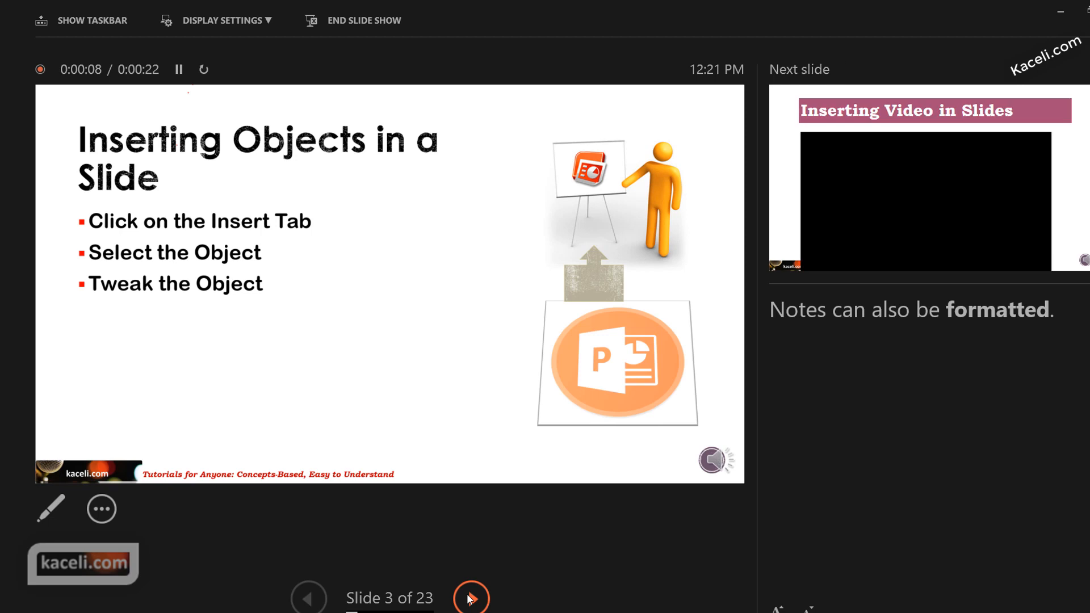
{"action": "left_click", "coordinate": [471, 597]}
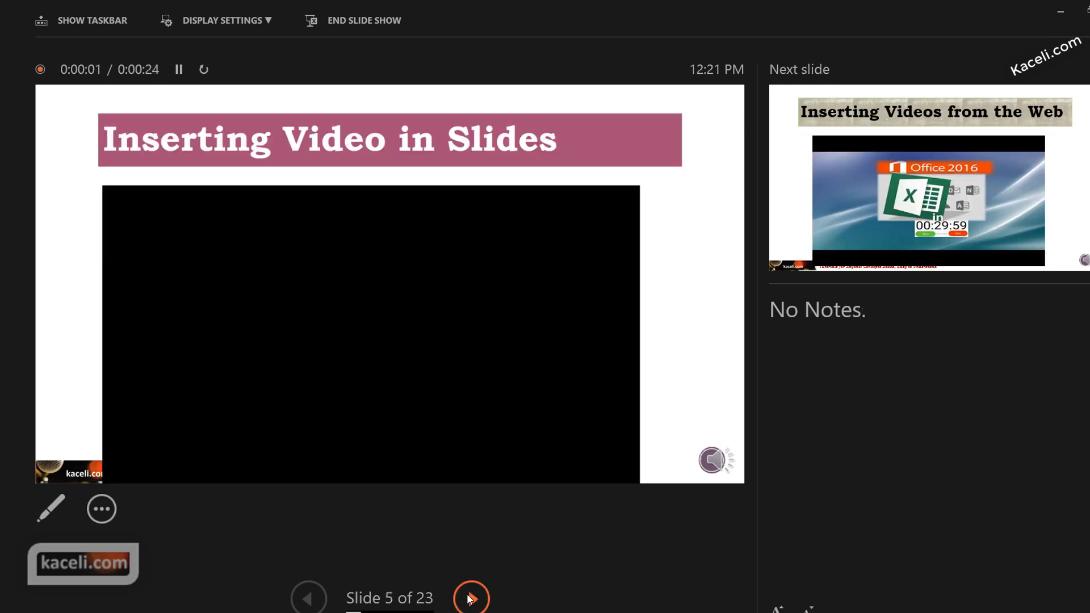
{"action": "left_click", "coordinate": [471, 597]}
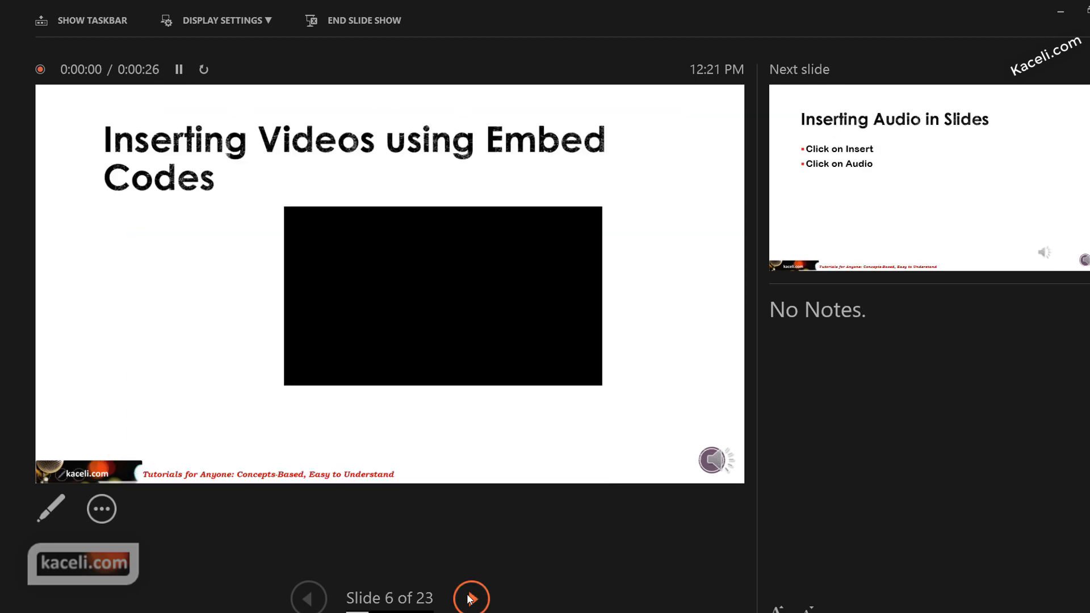
{"action": "left_click", "coordinate": [472, 597]}
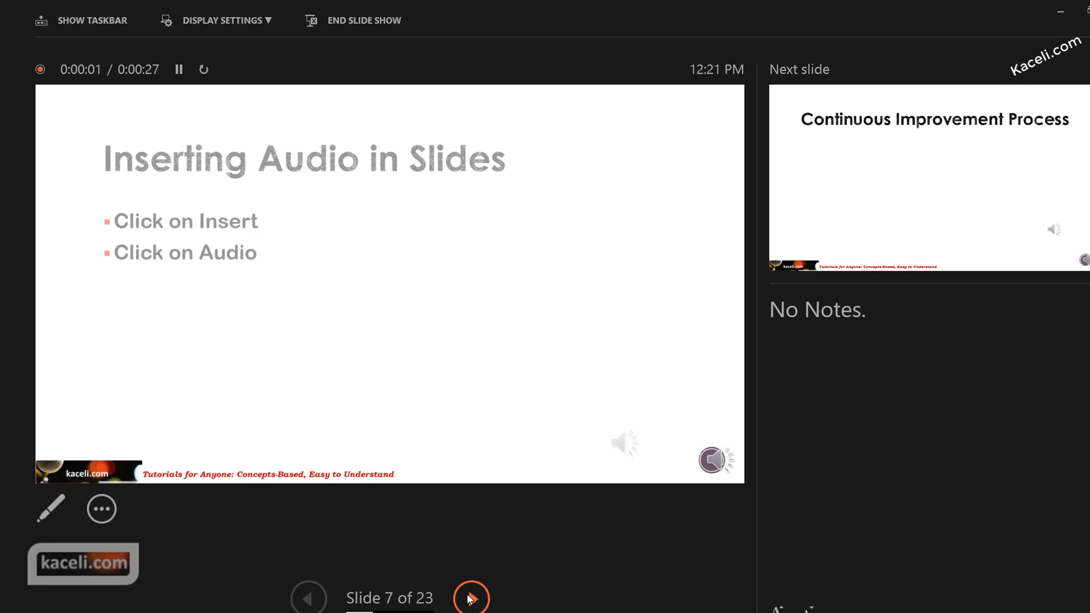
{"action": "left_click", "coordinate": [472, 598]}
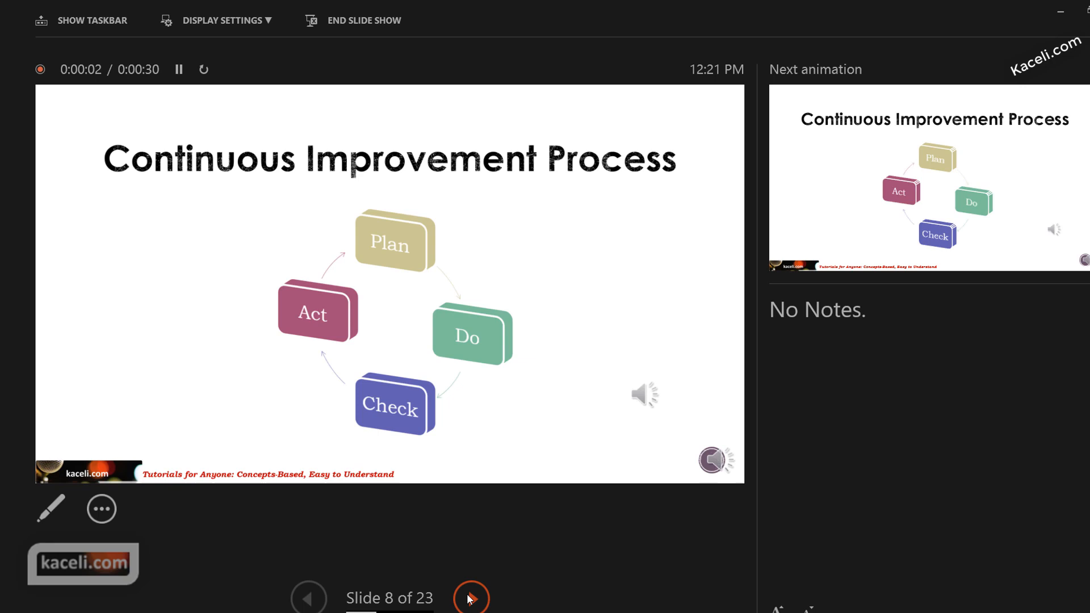
{"action": "left_click", "coordinate": [471, 597]}
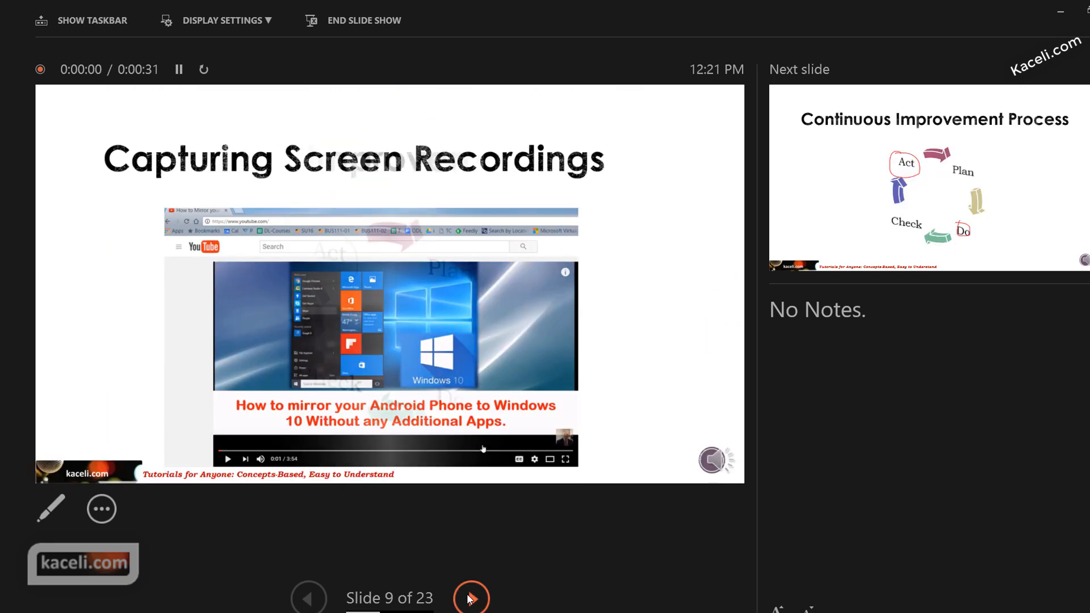
{"action": "left_click", "coordinate": [471, 598]}
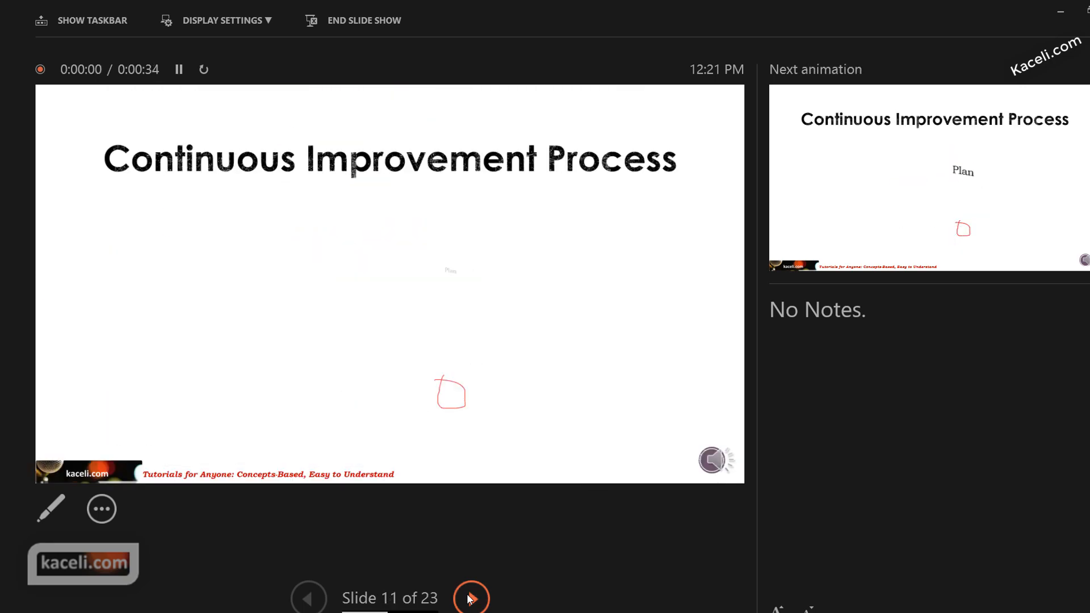
{"action": "left_click", "coordinate": [471, 597]}
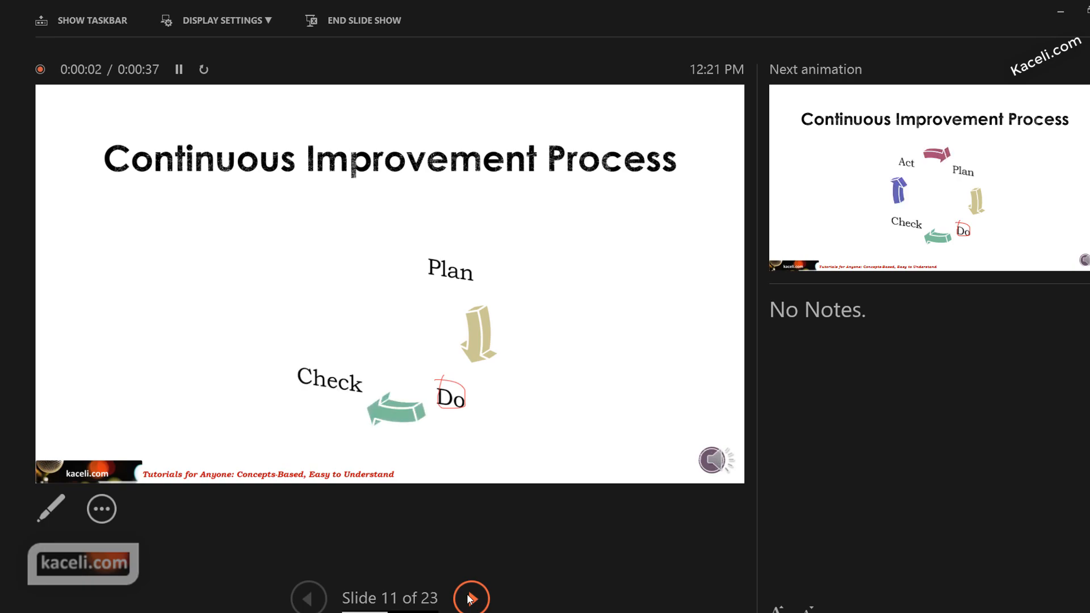
{"action": "left_click", "coordinate": [361, 21]}
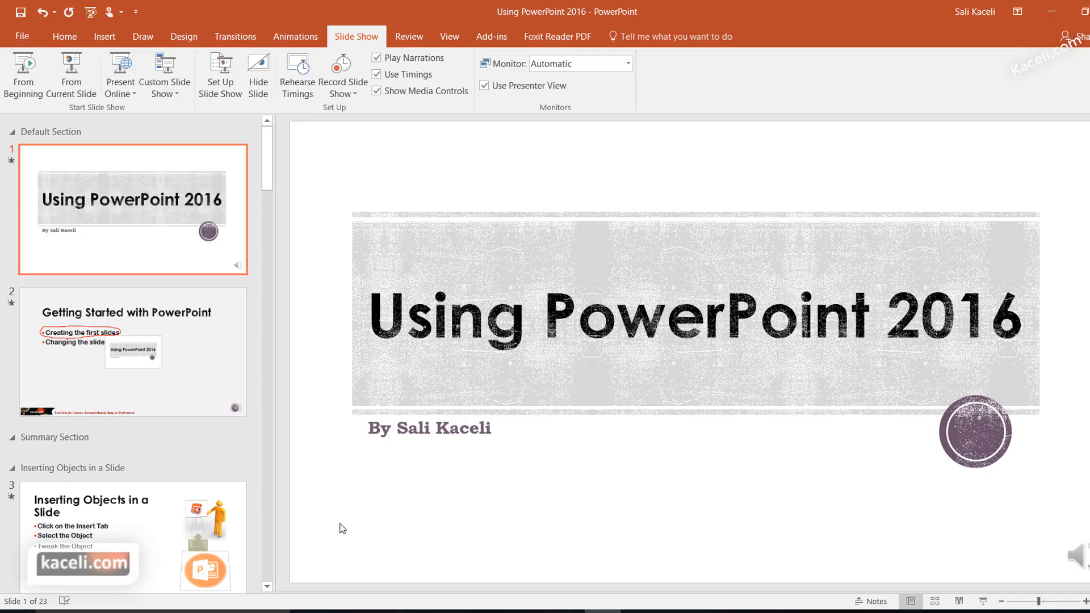
{"action": "mouse_move", "coordinate": [272, 318]}
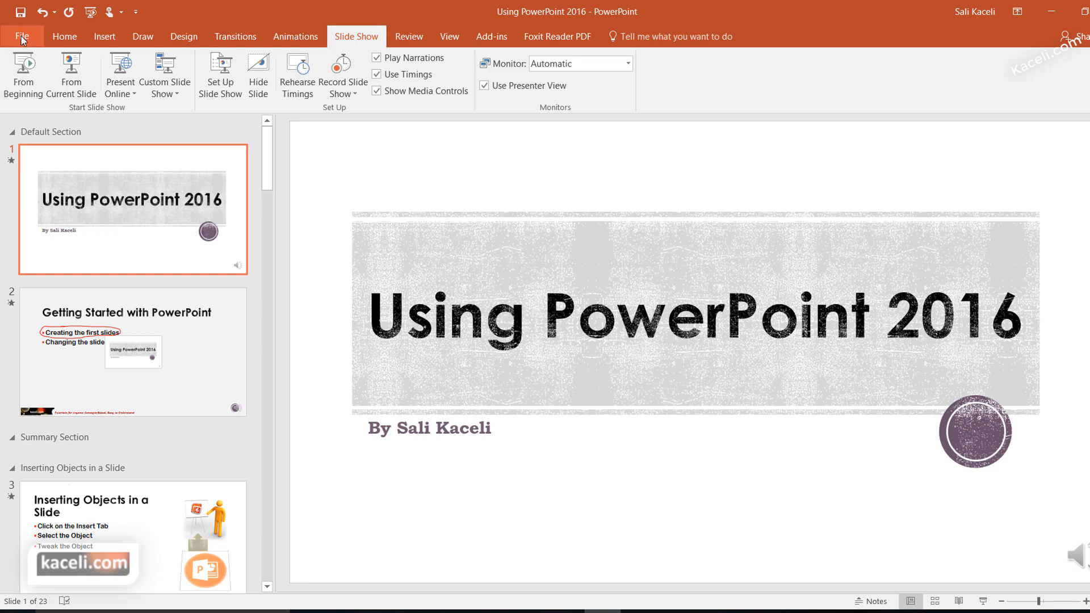
Step: Show the Backstage Info page with the saved file's 12:22 PM modification and 47.4 MB size
{"action": "left_click", "coordinate": [21, 36]}
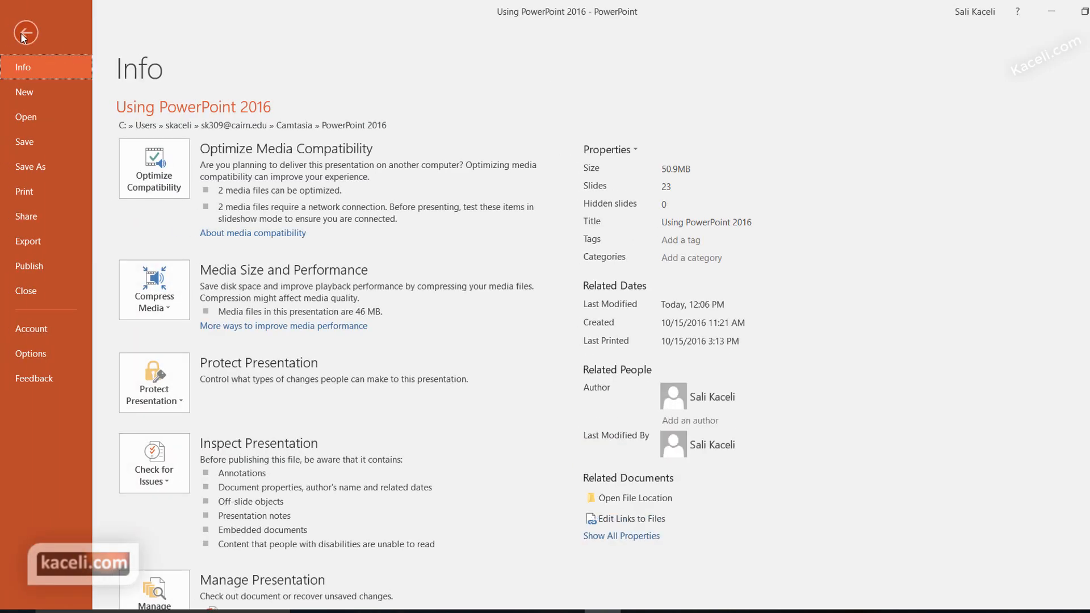
{"action": "left_click", "coordinate": [25, 33]}
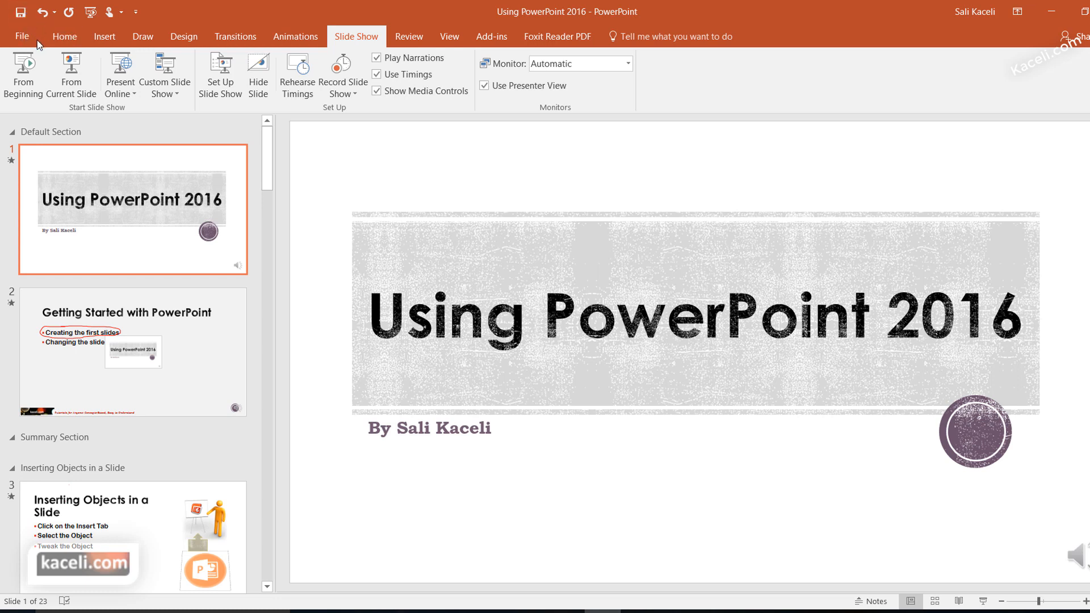
{"action": "mouse_move", "coordinate": [193, 202]}
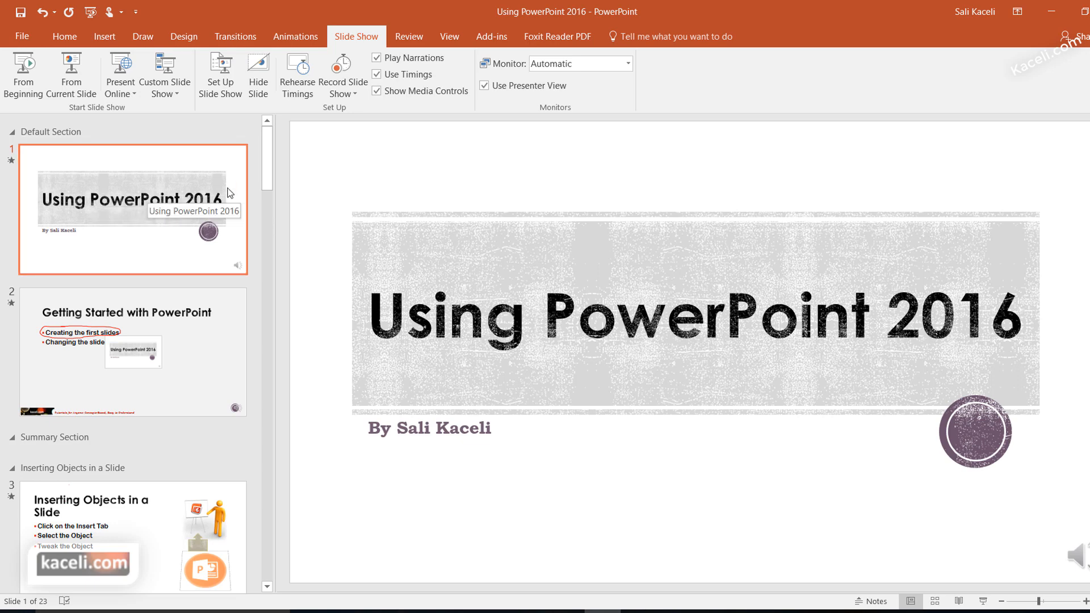
{"action": "left_click", "coordinate": [22, 36]}
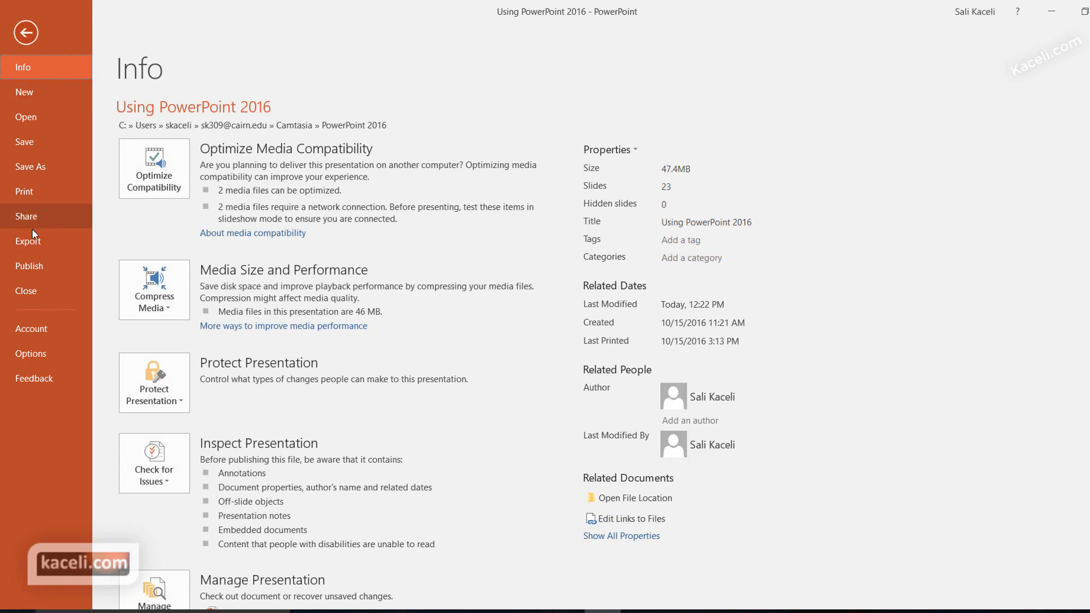
Step: Set Create a Video to Low Quality (852 x 480) with recorded timings and narrations
{"action": "left_click", "coordinate": [28, 241]}
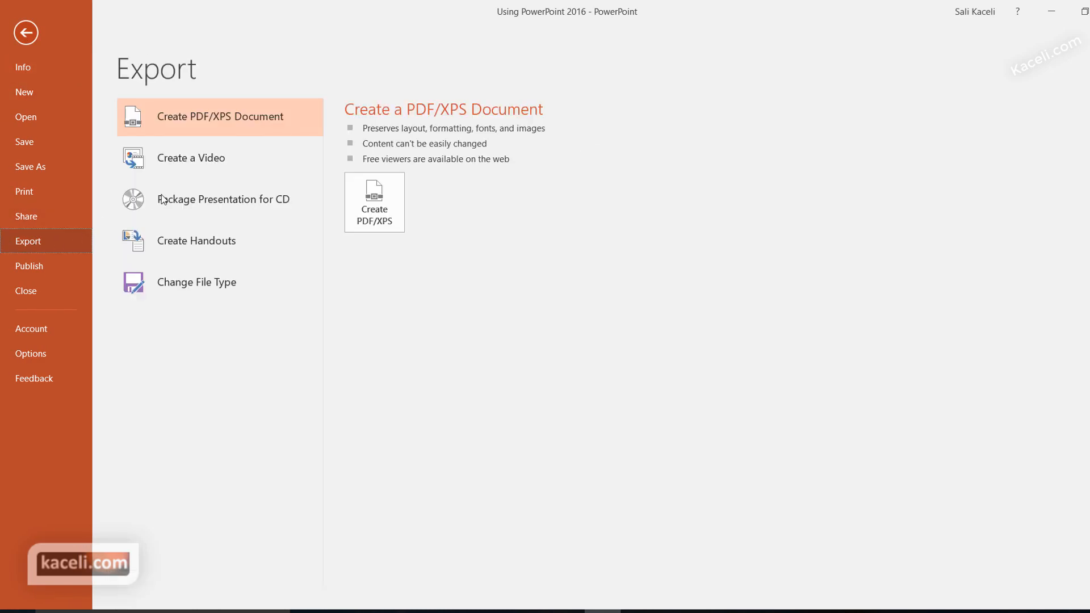
{"action": "mouse_move", "coordinate": [185, 165]}
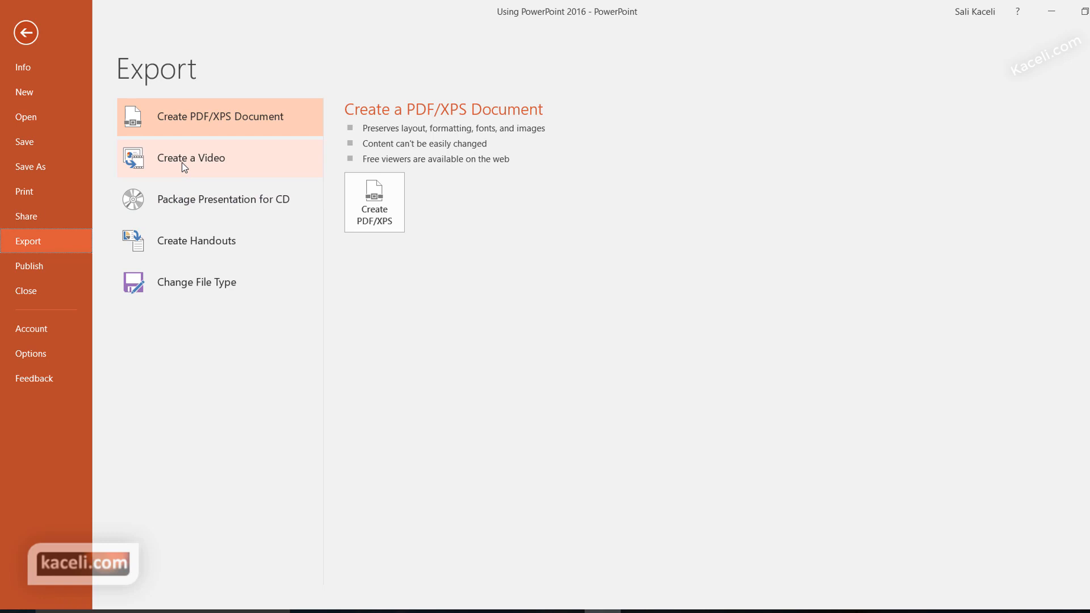
{"action": "left_click", "coordinate": [202, 157]}
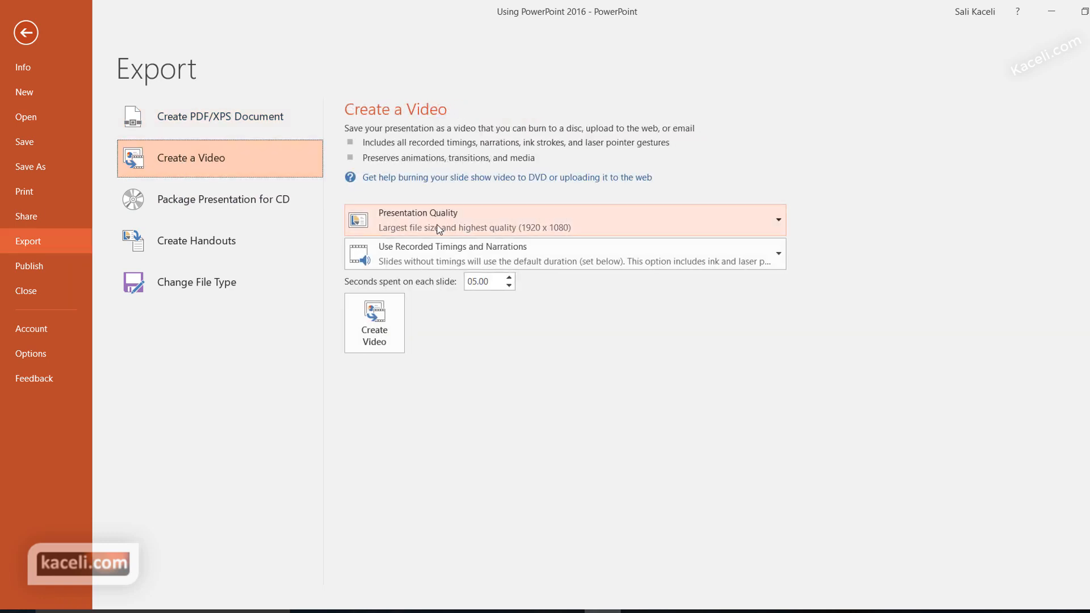
{"action": "mouse_move", "coordinate": [462, 229]}
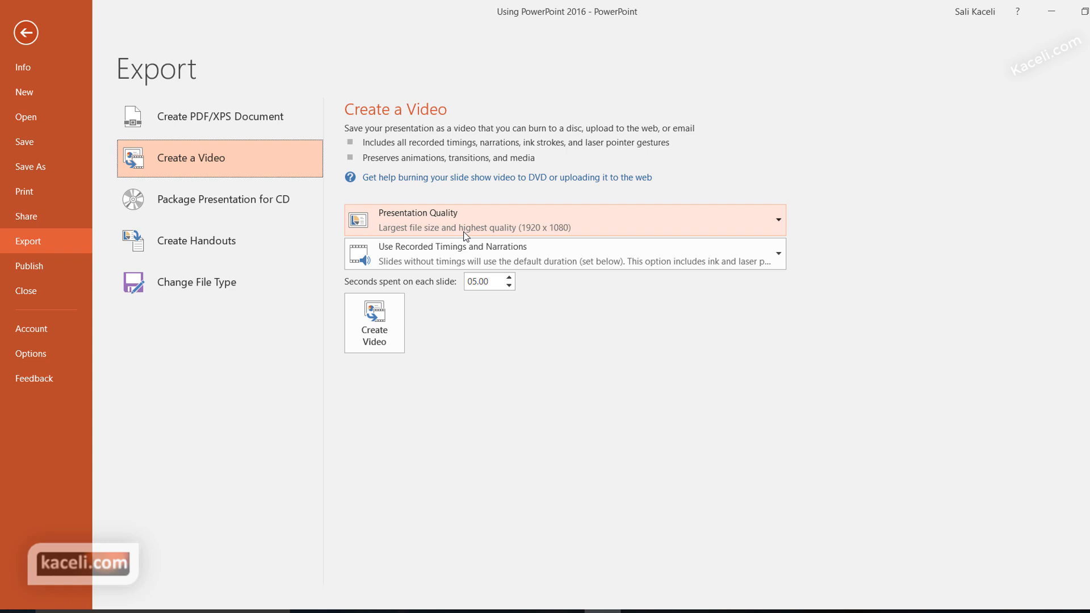
{"action": "mouse_move", "coordinate": [562, 239]}
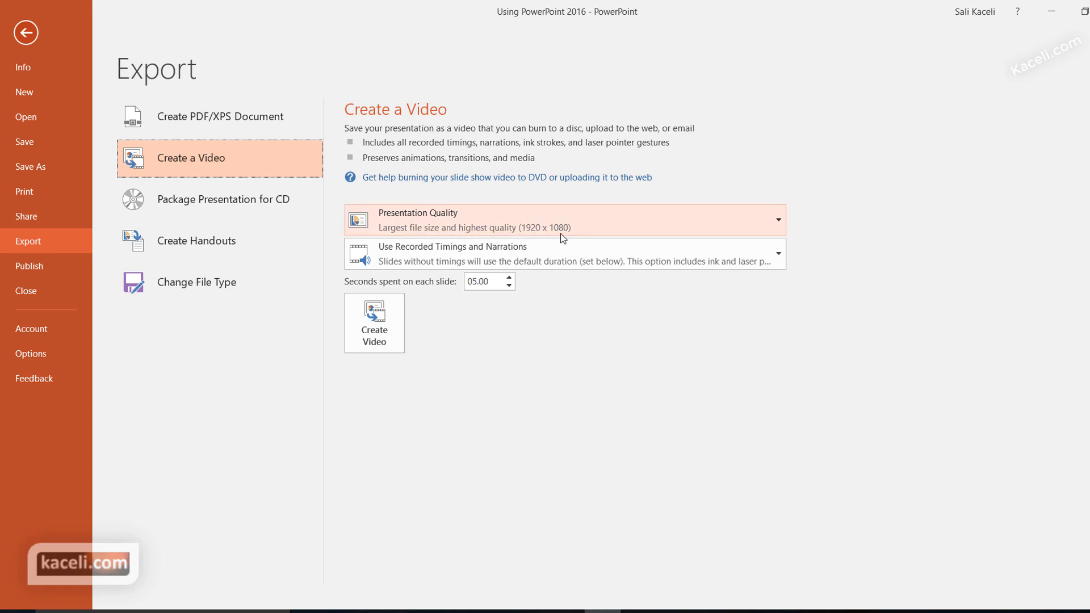
{"action": "mouse_move", "coordinate": [769, 238]}
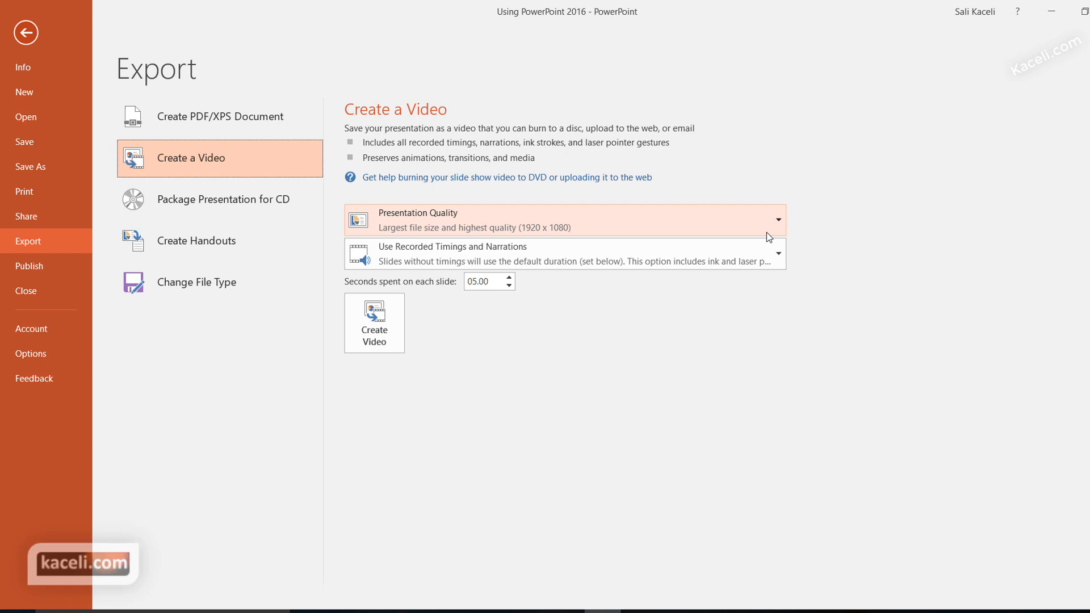
{"action": "mouse_move", "coordinate": [750, 233]}
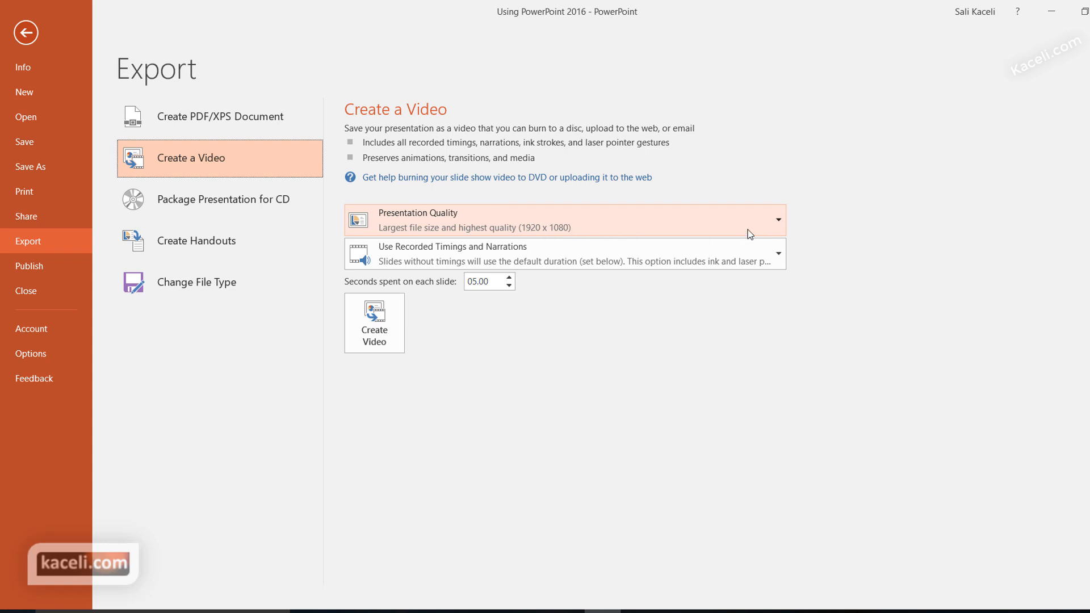
{"action": "left_click", "coordinate": [776, 220]}
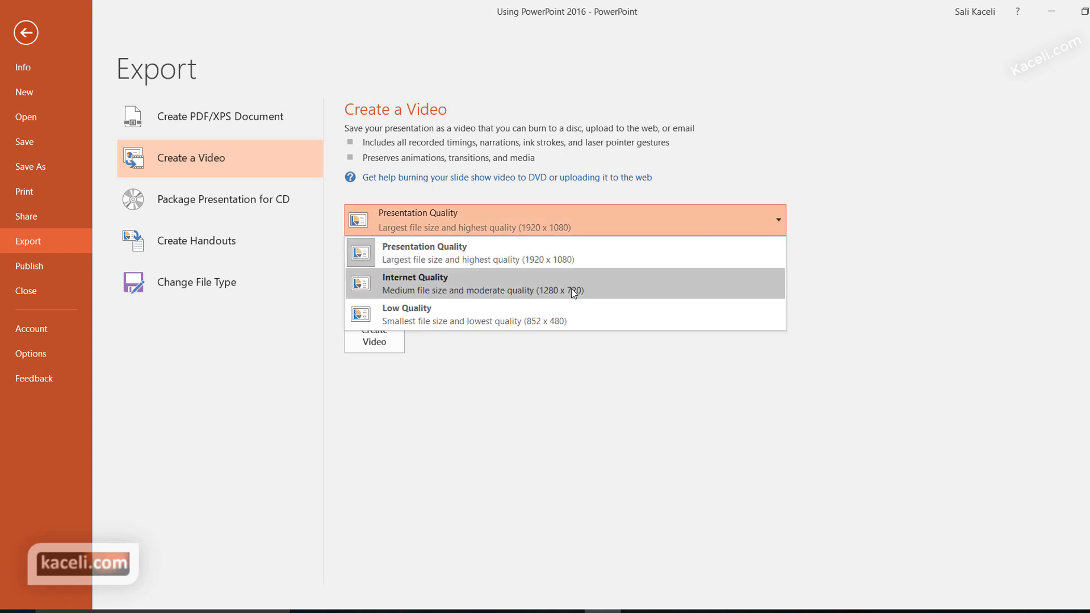
{"action": "left_click", "coordinate": [407, 313]}
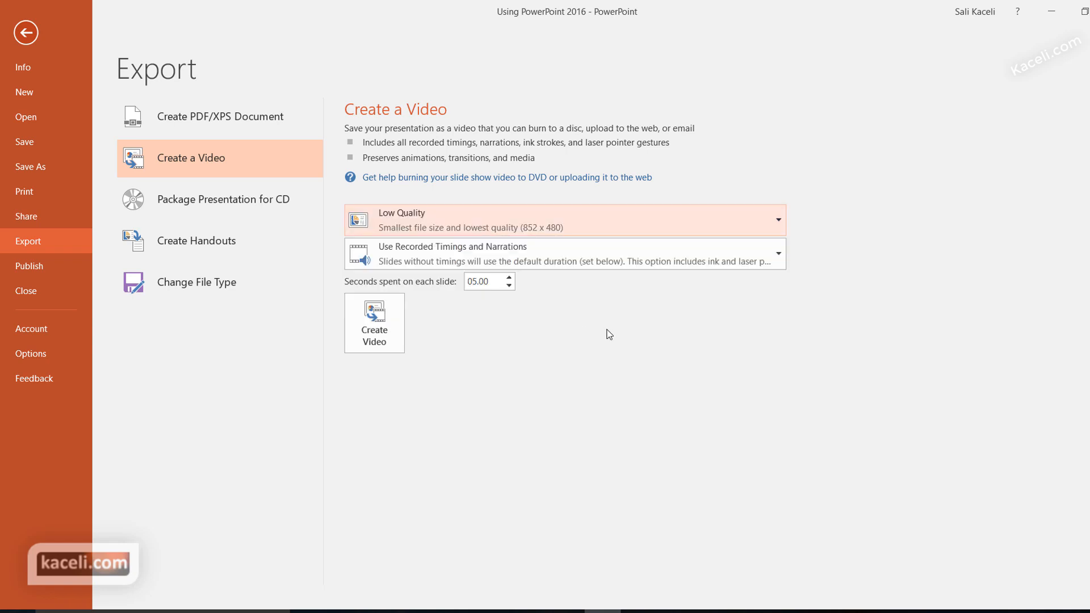
{"action": "mouse_move", "coordinate": [626, 244]}
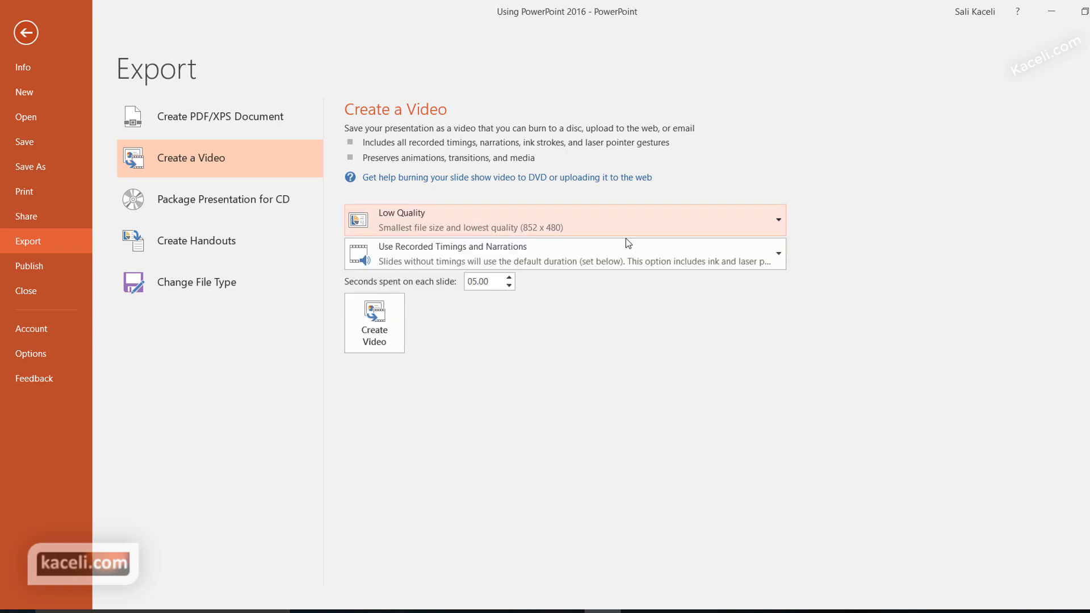
{"action": "left_click", "coordinate": [778, 220]}
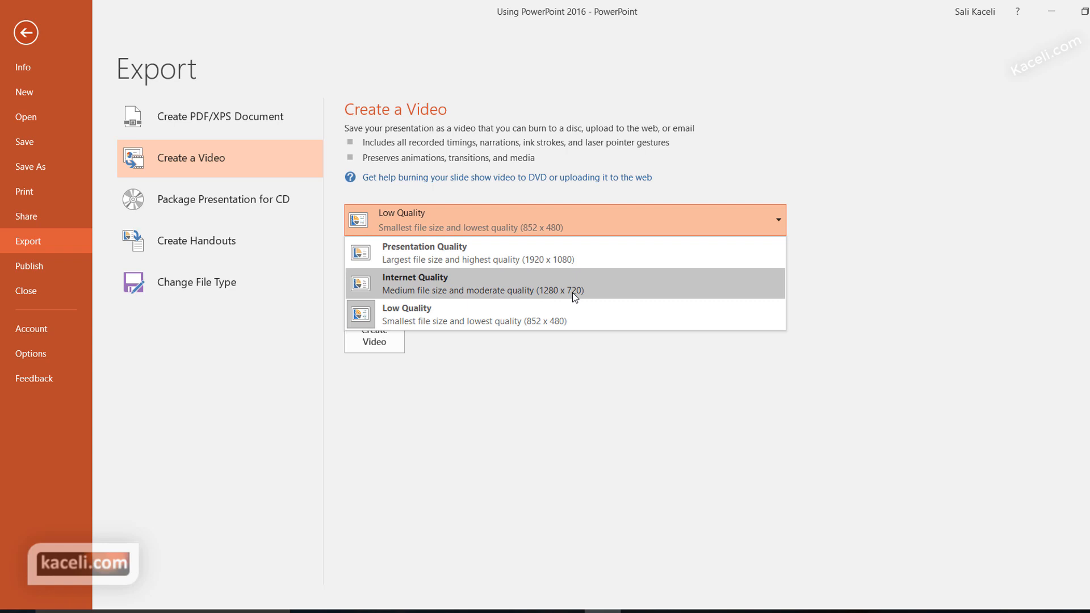
{"action": "left_click", "coordinate": [563, 314]}
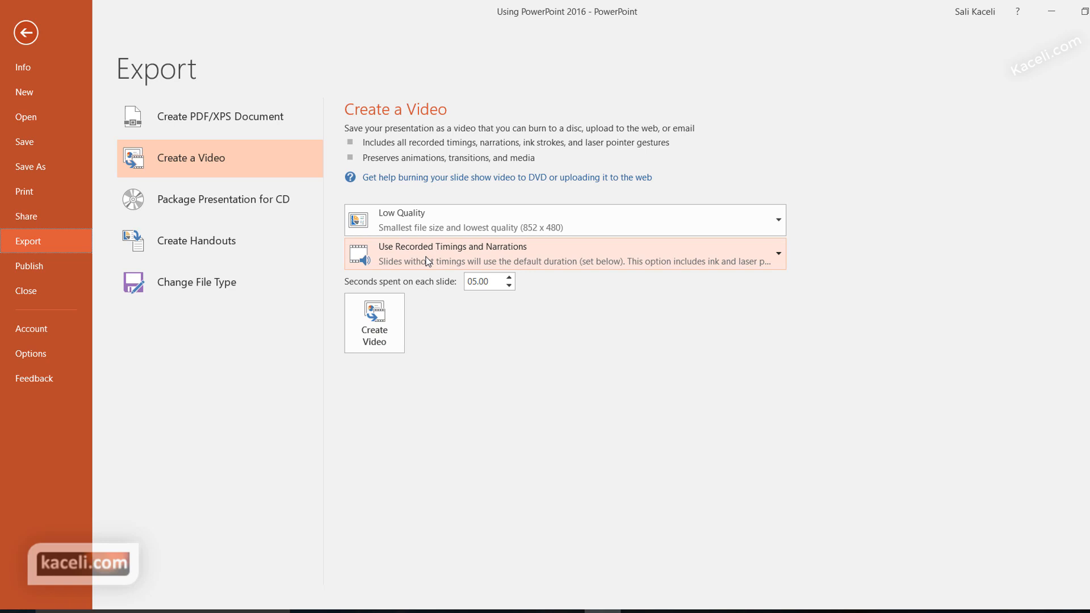
{"action": "left_click", "coordinate": [778, 253]}
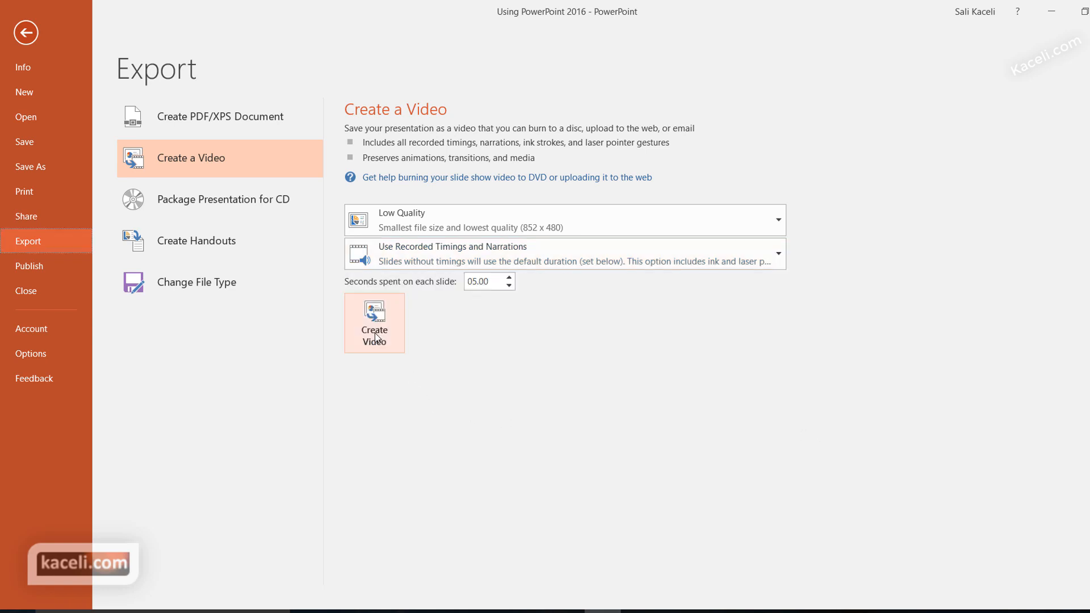
Step: Save the video as 'Using PowerPoint 2016' MP4 in the Desktop's PowerPoint 2016 folder
{"action": "left_click", "coordinate": [25, 33]}
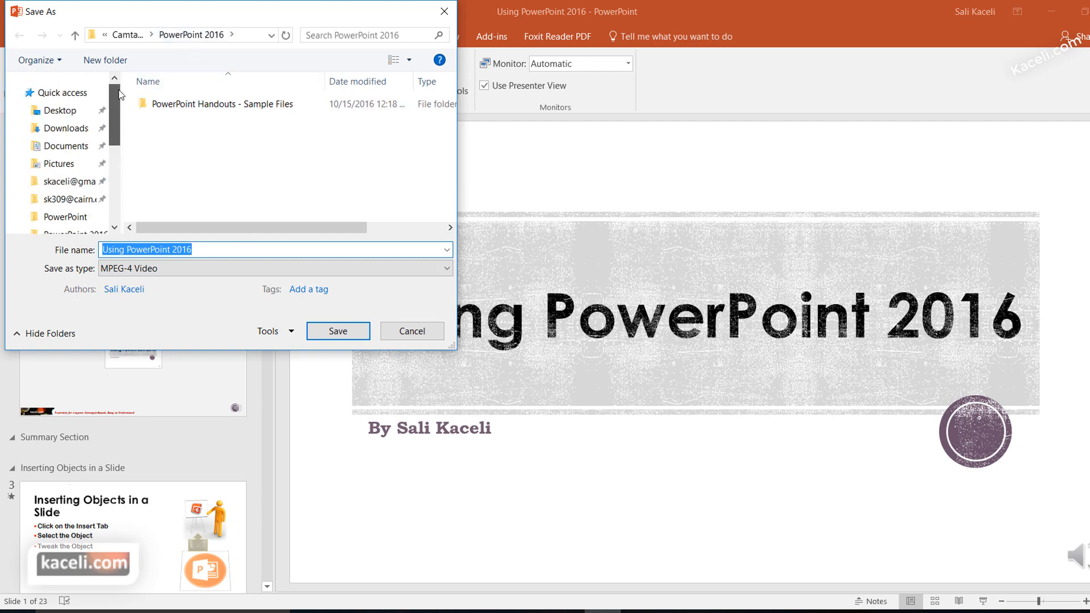
{"action": "left_click", "coordinate": [57, 111]}
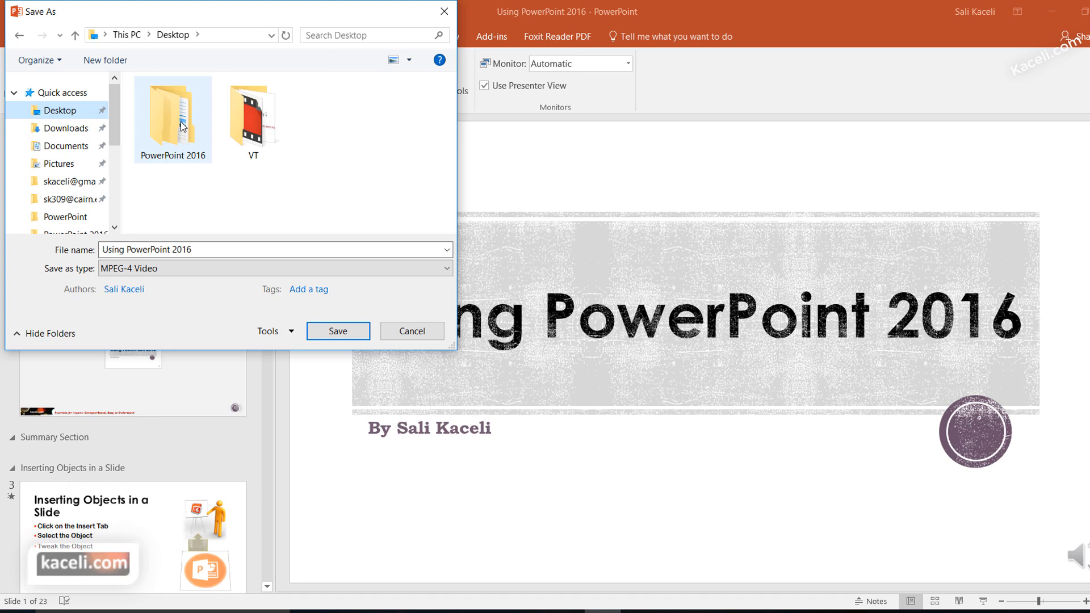
{"action": "double_click", "coordinate": [172, 111]}
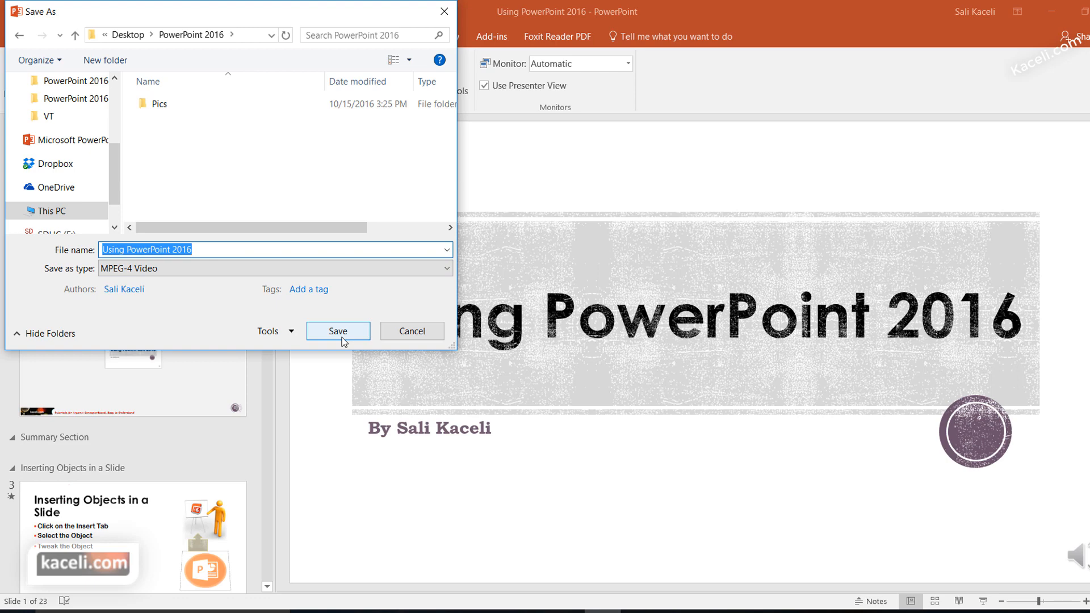
{"action": "left_click", "coordinate": [338, 330]}
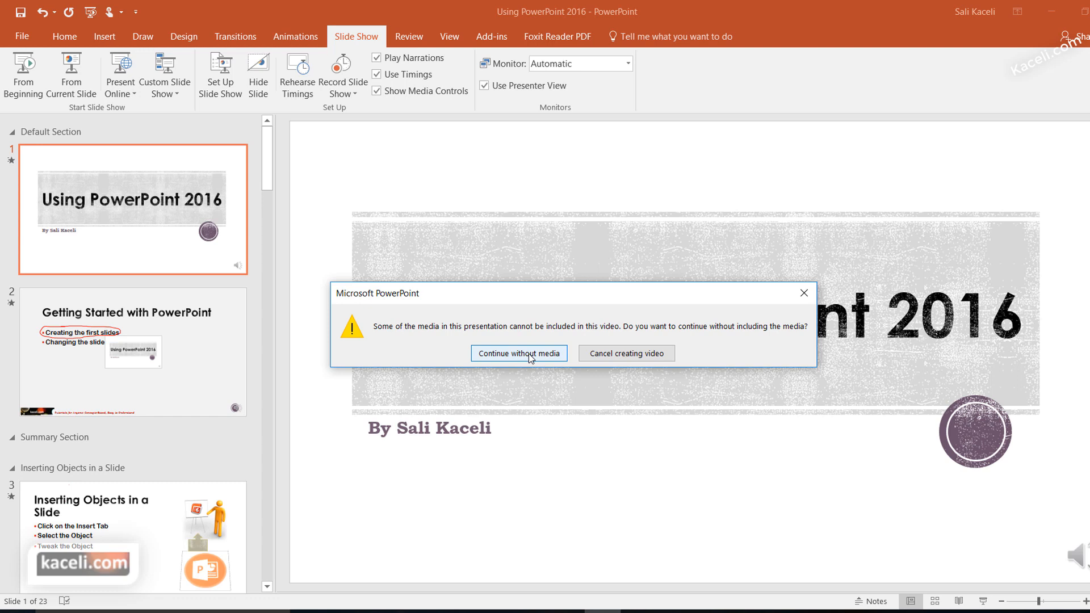
{"action": "mouse_move", "coordinate": [515, 364]}
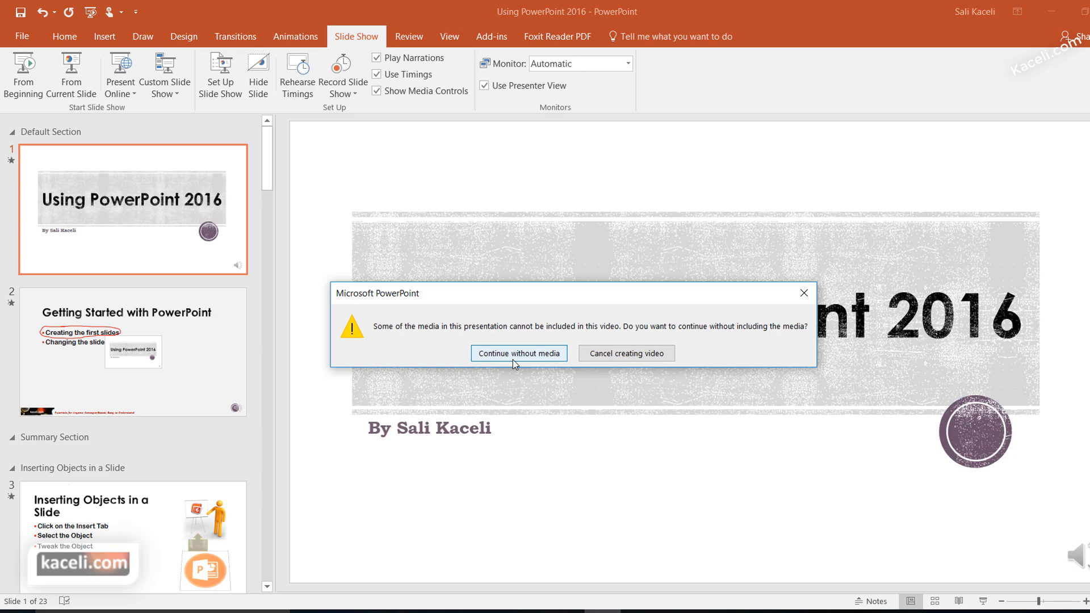
Step: Continue creating Using PowerPoint 2016.mp4 without the unsupported media
{"action": "left_click", "coordinate": [518, 353]}
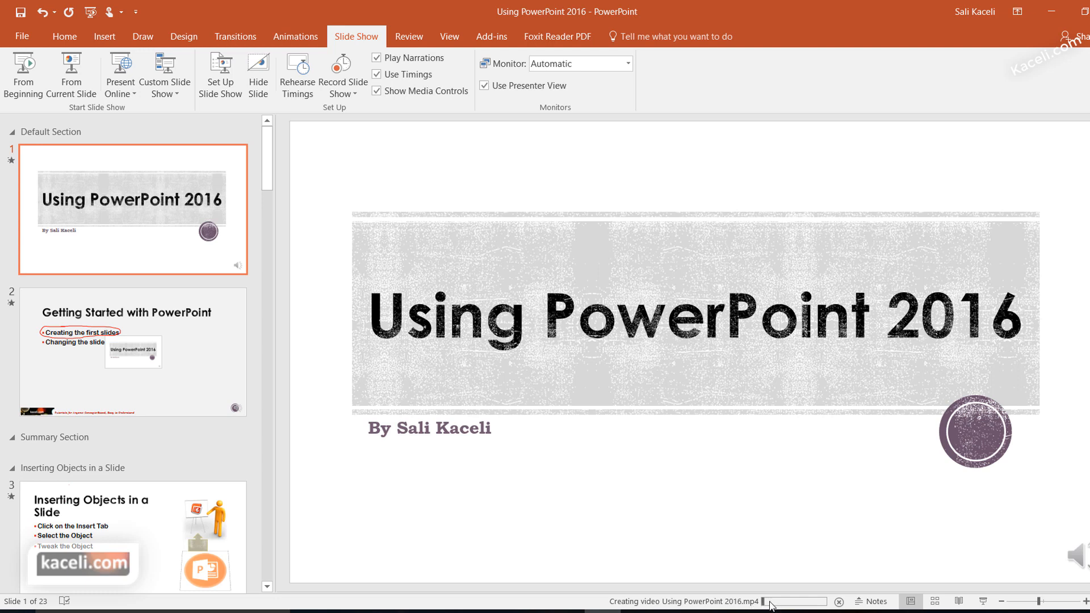
{"action": "mouse_move", "coordinate": [768, 591]}
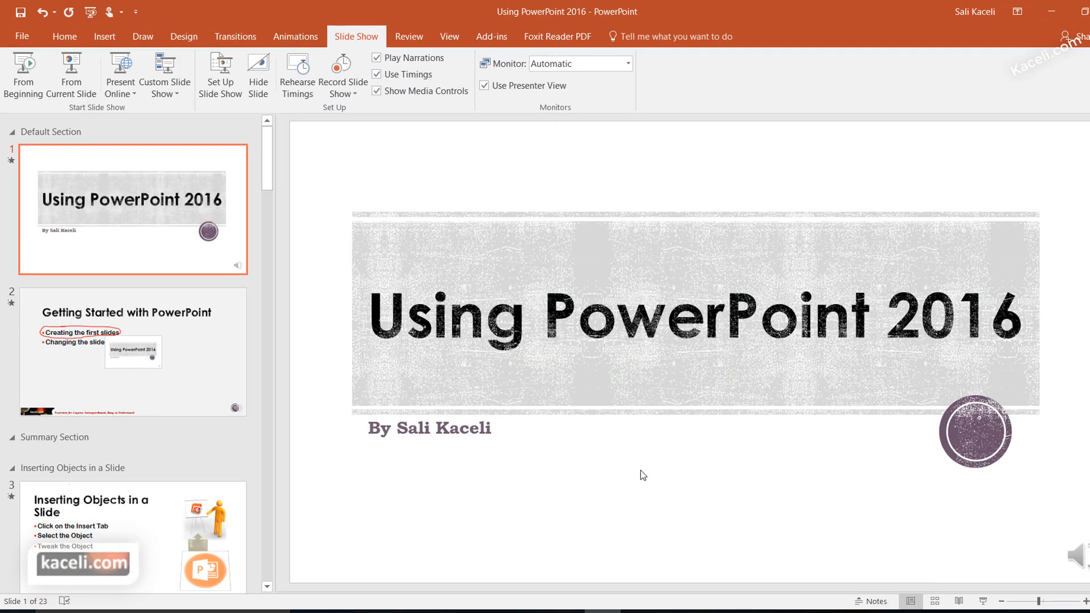
{"action": "mouse_move", "coordinate": [1055, 103]}
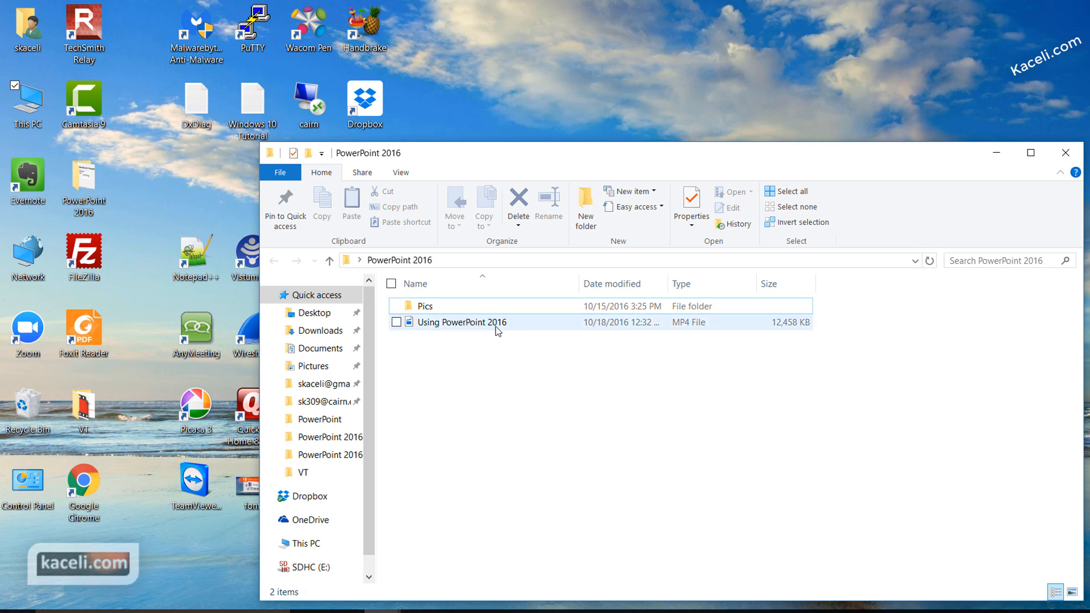
{"action": "mouse_move", "coordinate": [483, 327]}
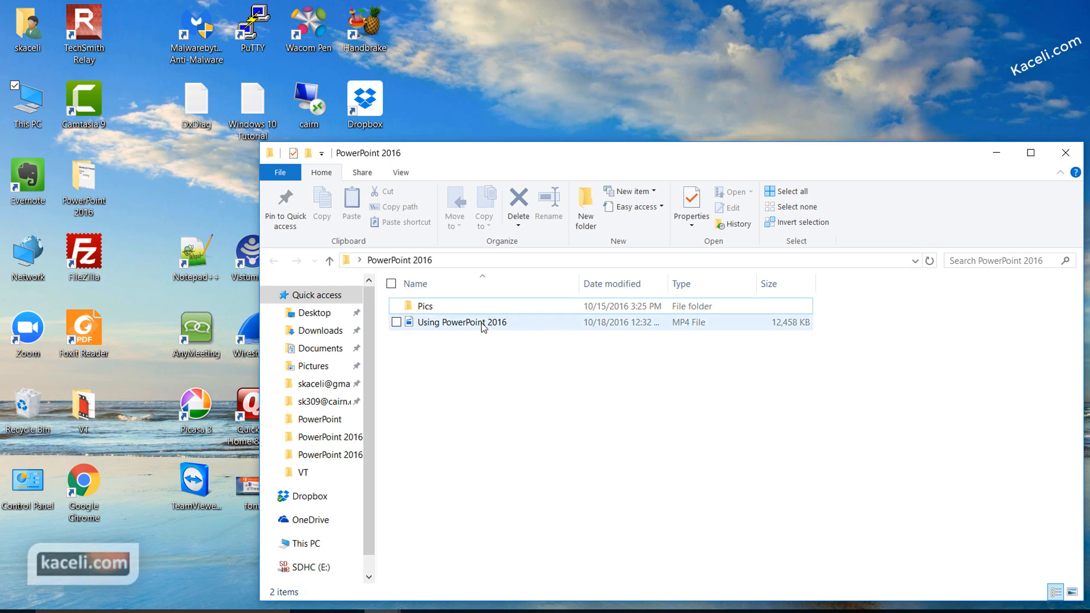
Step: Play Using PowerPoint 2016.mp4 (12,458 KB) from the PowerPoint 2016 folder in Movies & TV
{"action": "double_click", "coordinate": [464, 322]}
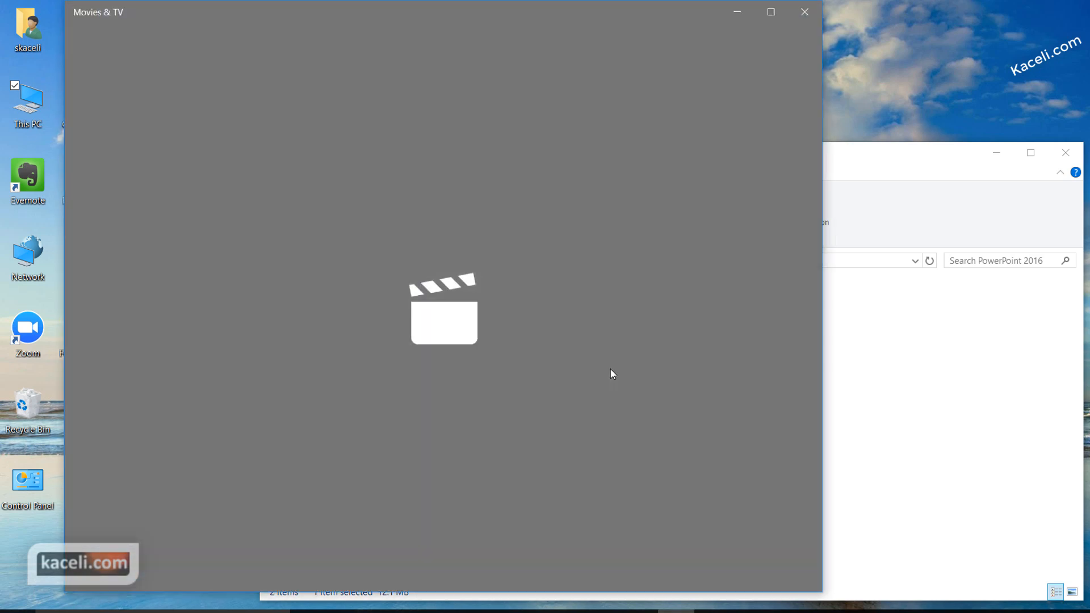